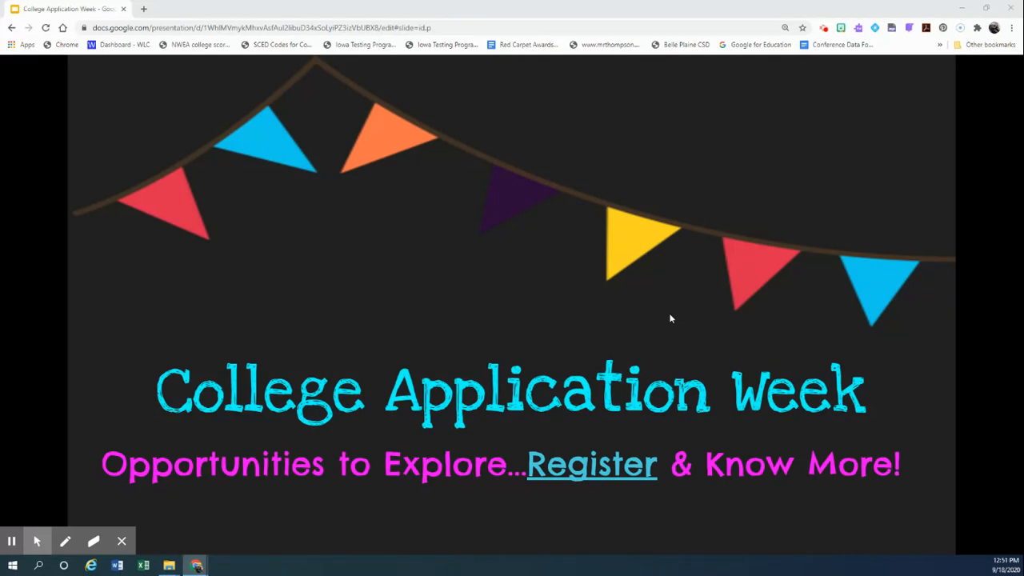
{"action": "mouse_move", "coordinate": [612, 432]}
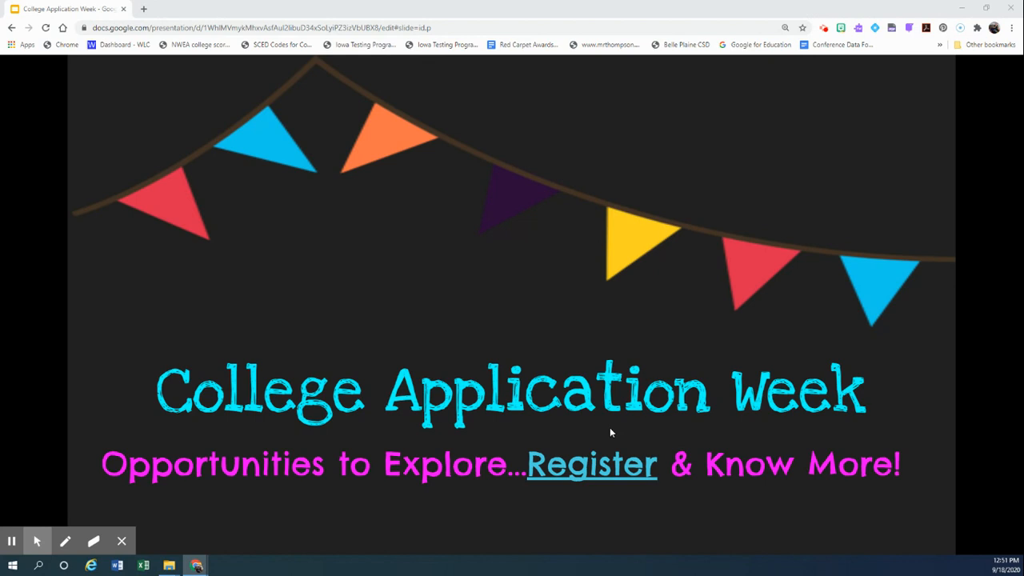
Step: Follow the slide's Register link to the College Application Week: Virtual Opportunities calendar document
{"action": "left_click", "coordinate": [592, 464]}
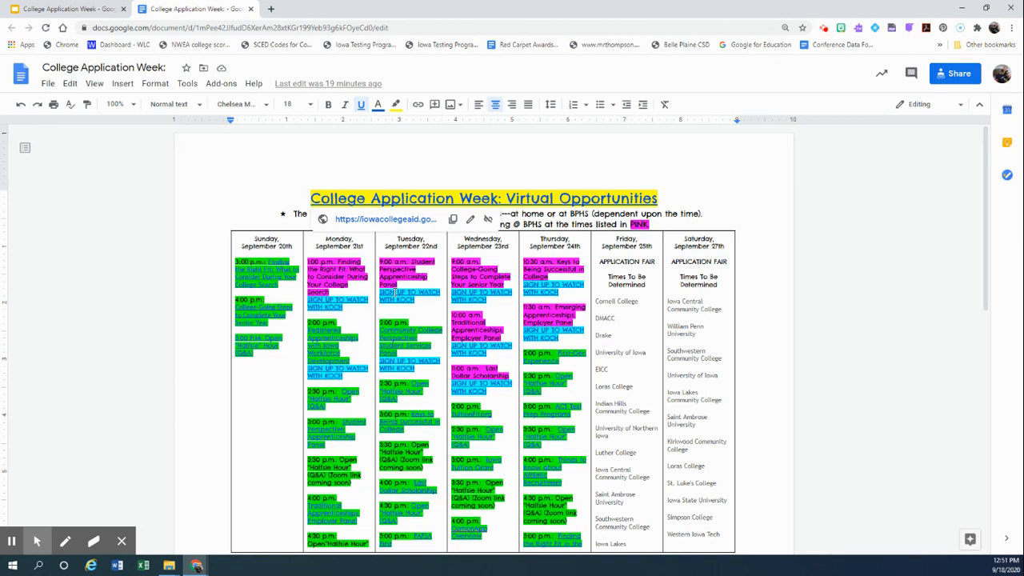
{"action": "mouse_move", "coordinate": [408, 375]}
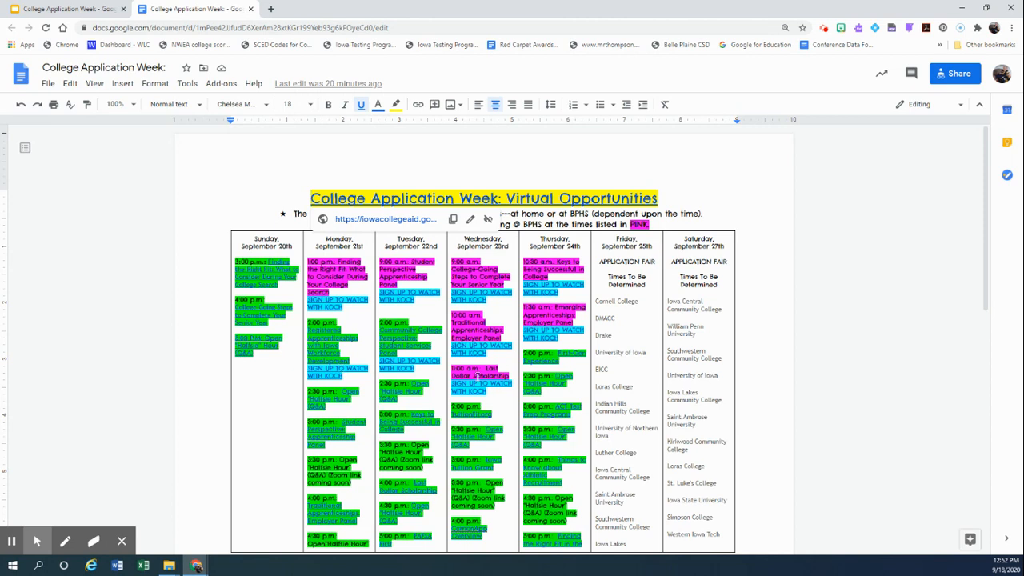
{"action": "mouse_move", "coordinate": [224, 389]}
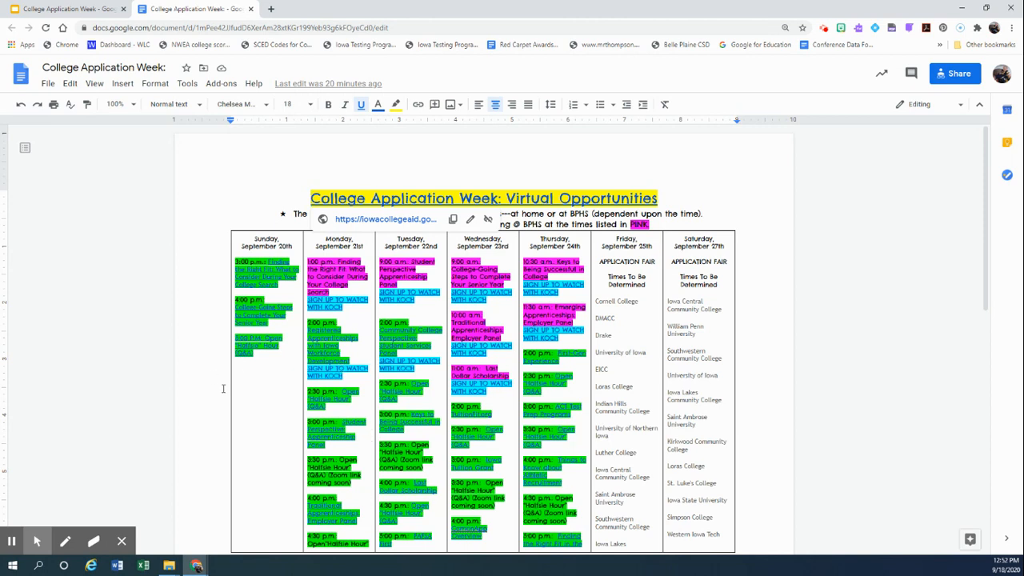
{"action": "mouse_move", "coordinate": [217, 418]}
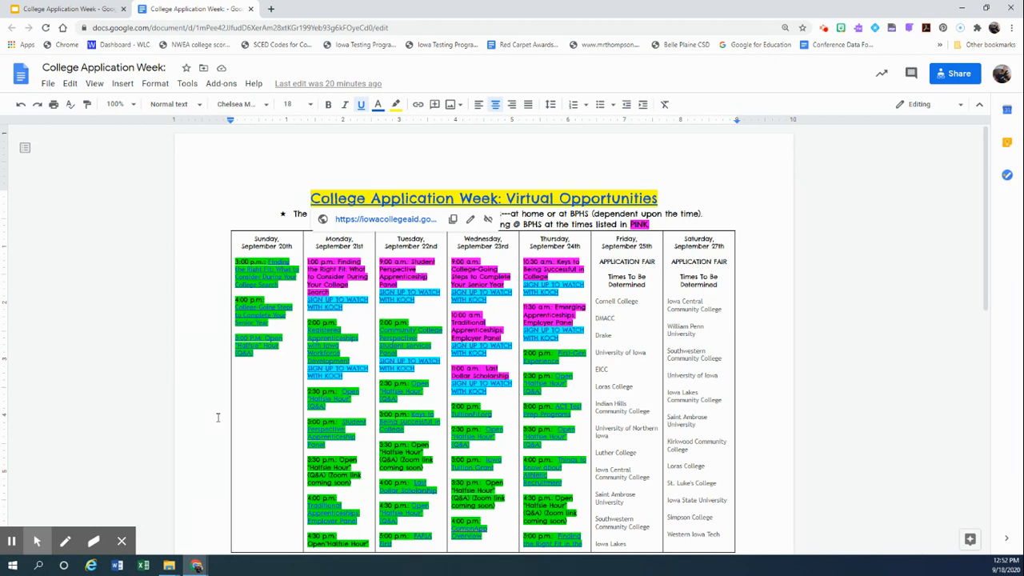
{"action": "mouse_move", "coordinate": [233, 416]}
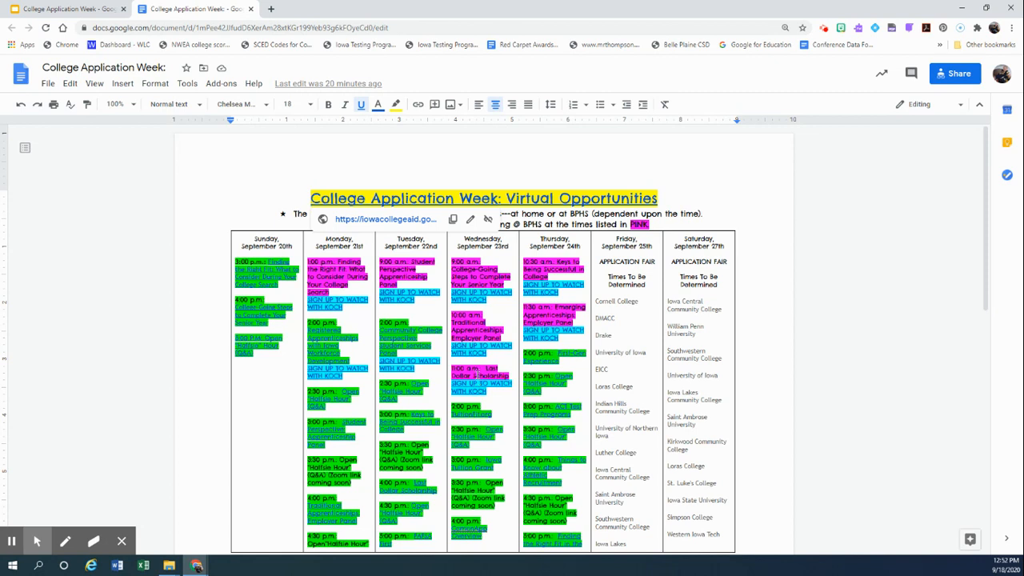
{"action": "mouse_move", "coordinate": [361, 319]}
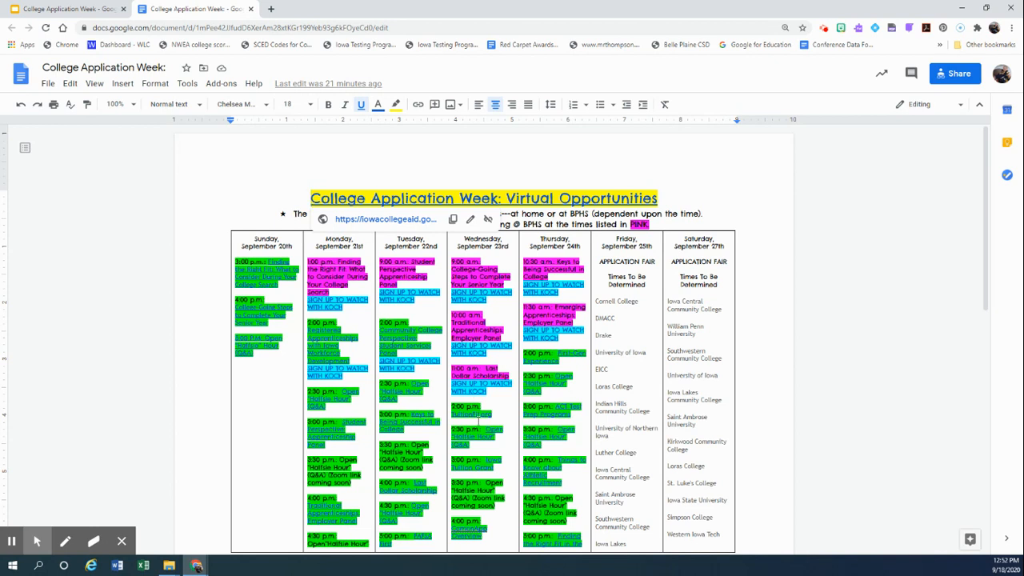
{"action": "mouse_move", "coordinate": [701, 404]}
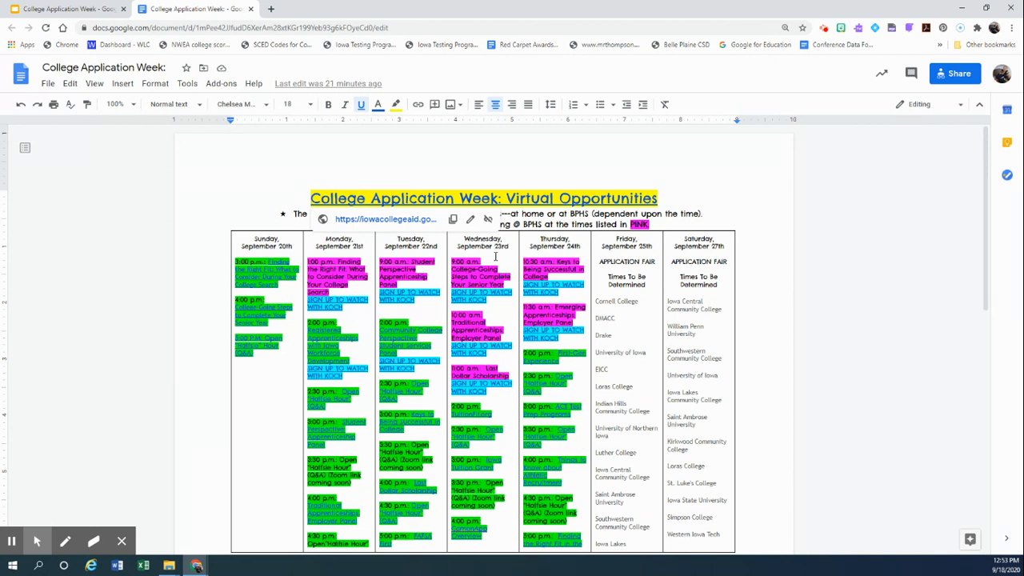
{"action": "mouse_move", "coordinate": [490, 365]}
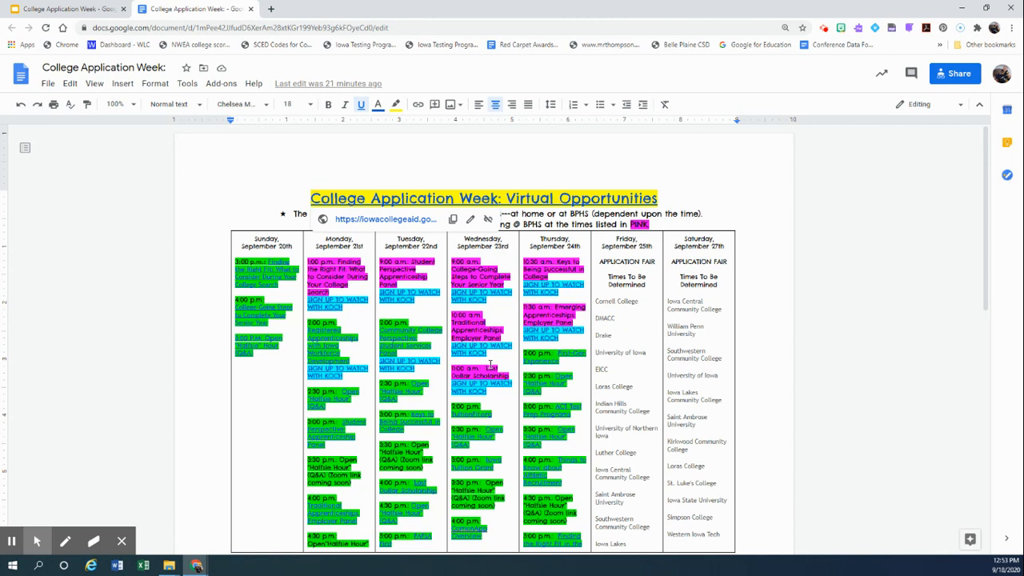
{"action": "mouse_move", "coordinate": [519, 404]}
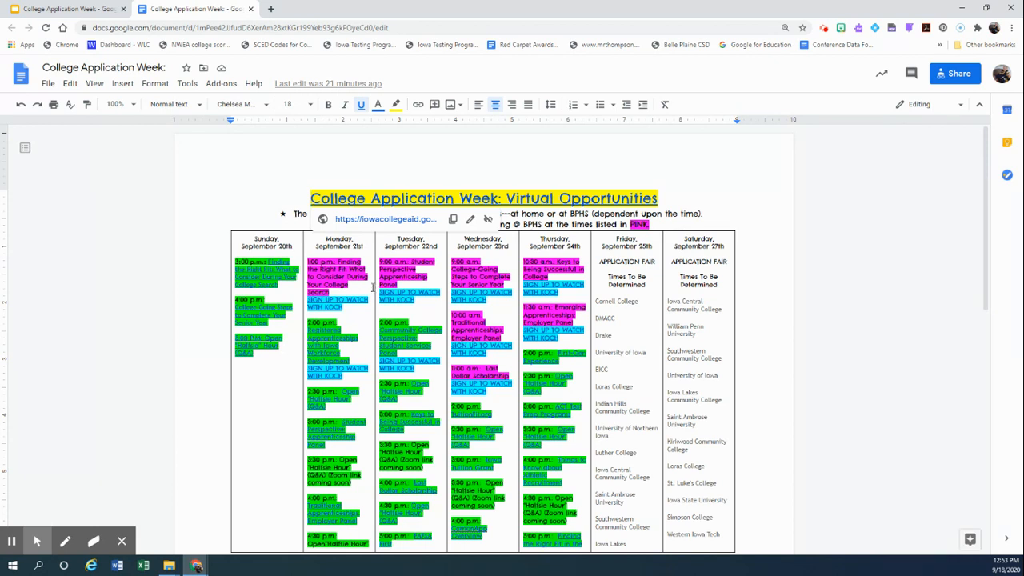
{"action": "mouse_move", "coordinate": [439, 399]}
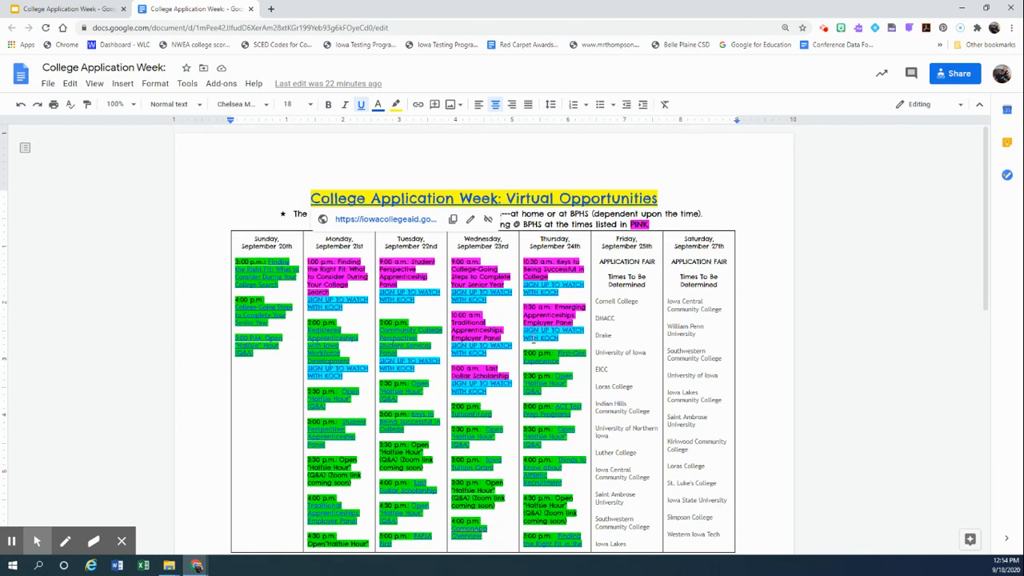
{"action": "mouse_move", "coordinate": [255, 184]}
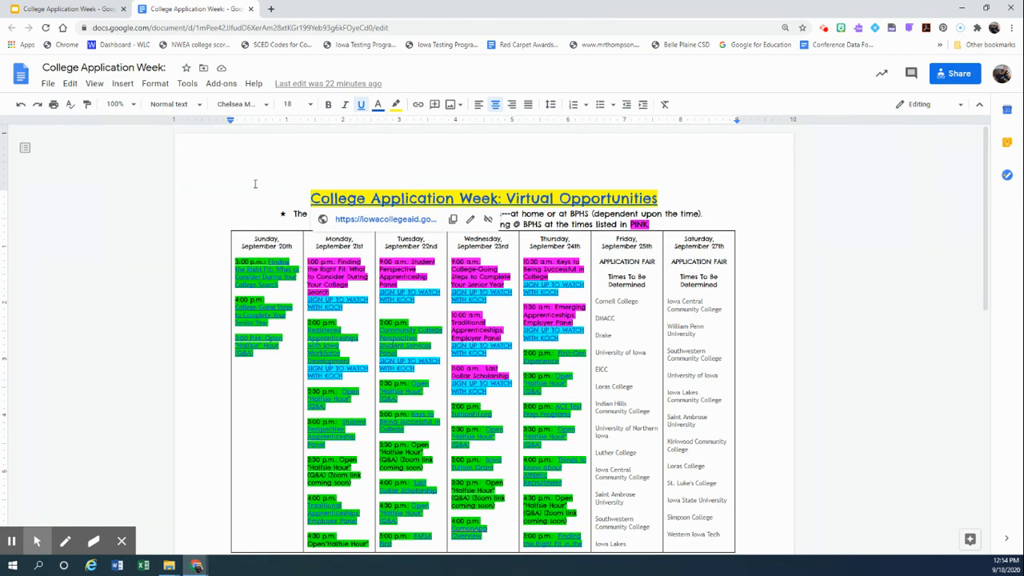